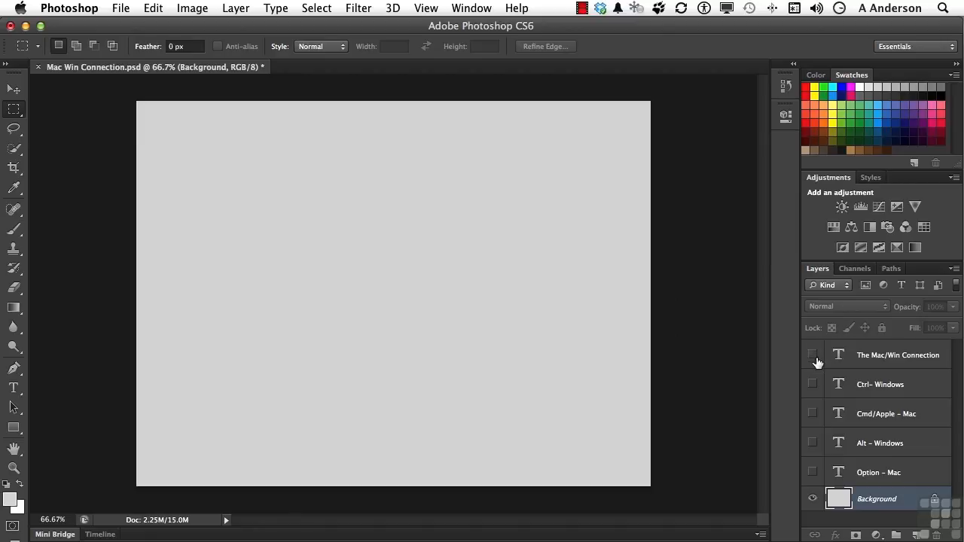
Show the 'The Mac/Win Connection' title and the 'Cmd/Apple - Mac' text layers
{"action": "left_click", "coordinate": [812, 354]}
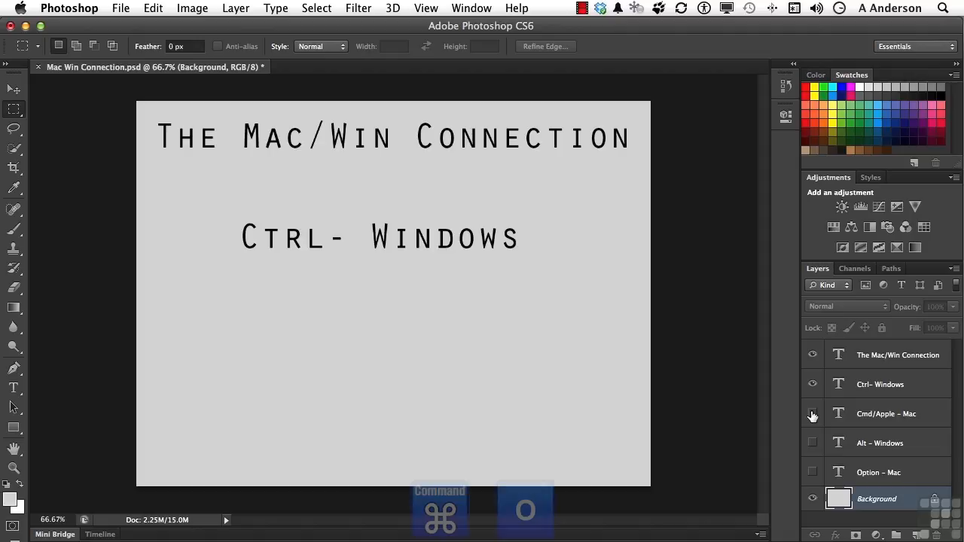
{"action": "left_click", "coordinate": [812, 413]}
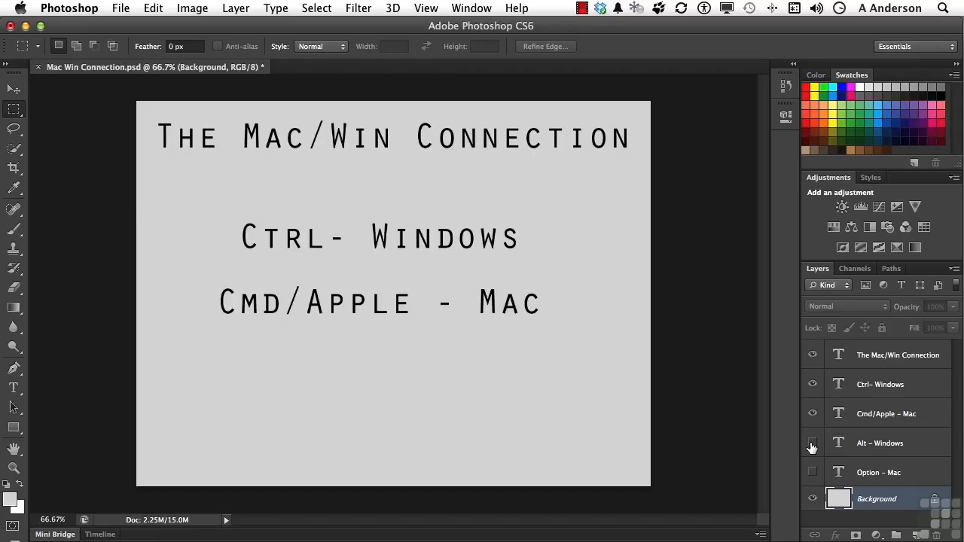
Turn on visibility for the 'Alt - Windows' and 'Option - Mac' text layers
{"action": "left_click", "coordinate": [812, 443]}
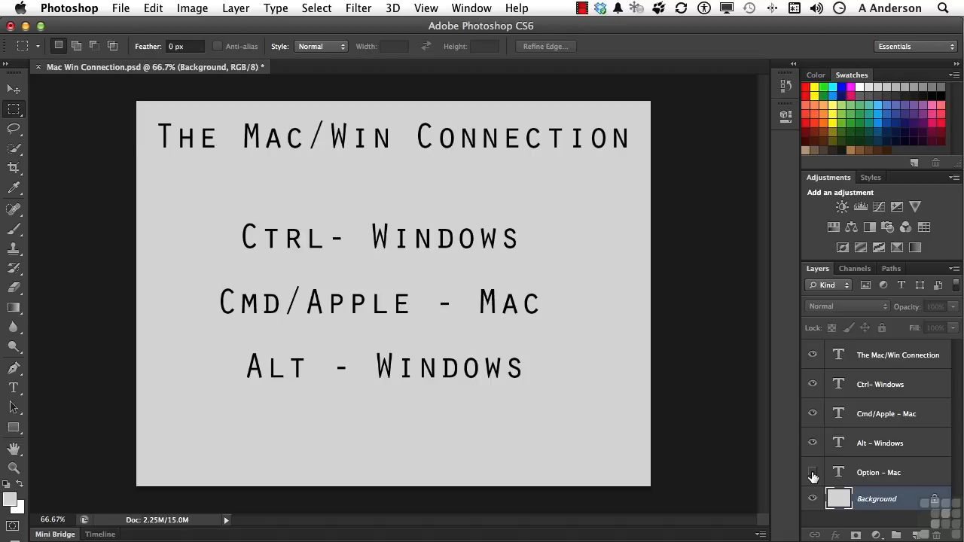
{"action": "left_click", "coordinate": [813, 472]}
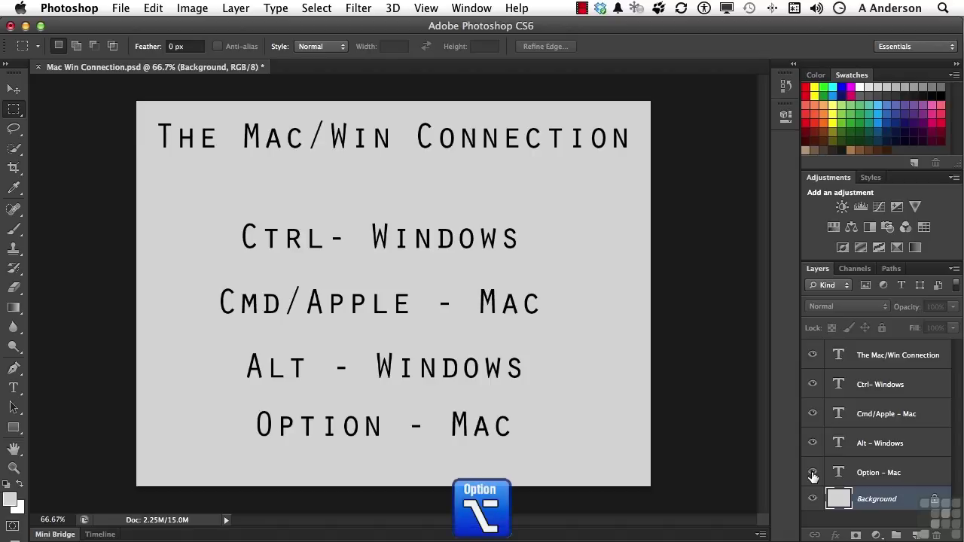